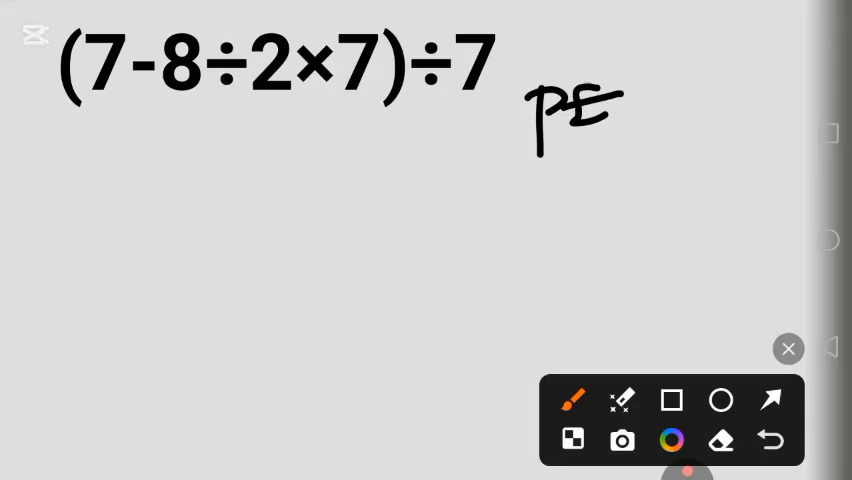
Handwrite PEMDAS at top right, underline its P and E, and underline the bracketed 7-8÷2×7.
drag(630, 110, 696, 110)
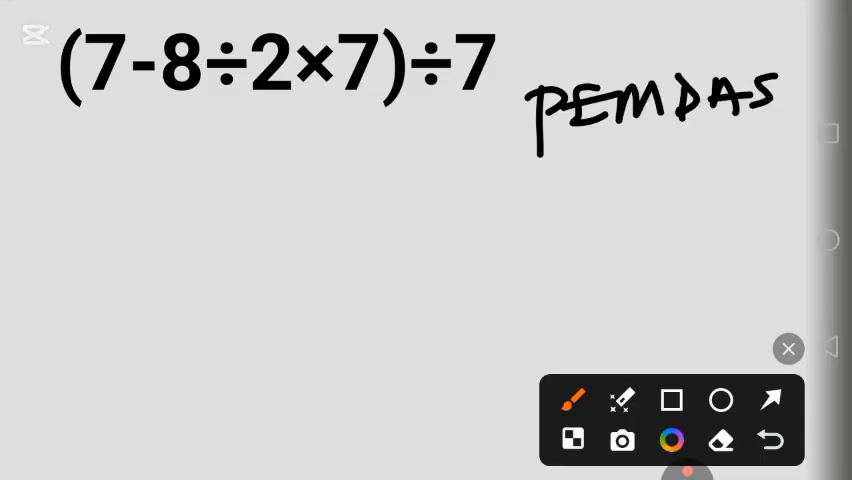
drag(504, 164, 570, 164)
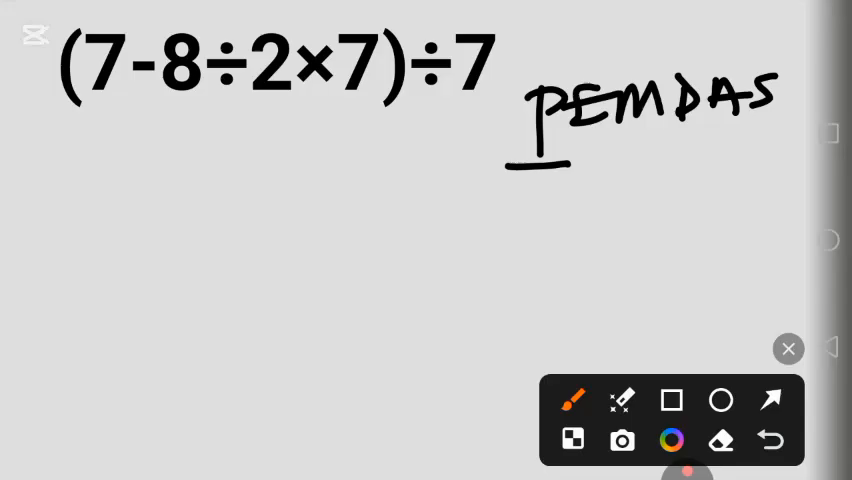
drag(70, 116, 410, 108)
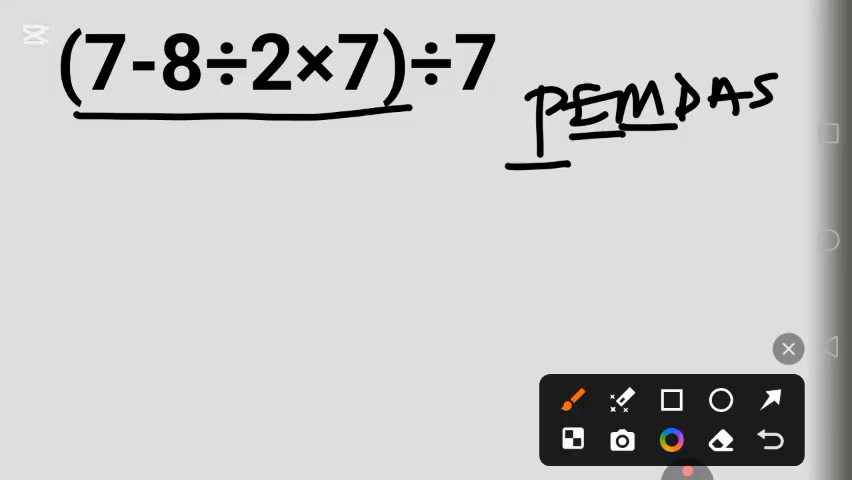
Underline 8÷2, then write (7-4×7)÷7 followed by (7-28)÷7 and -21÷7 beneath.
drag(170, 96, 210, 96)
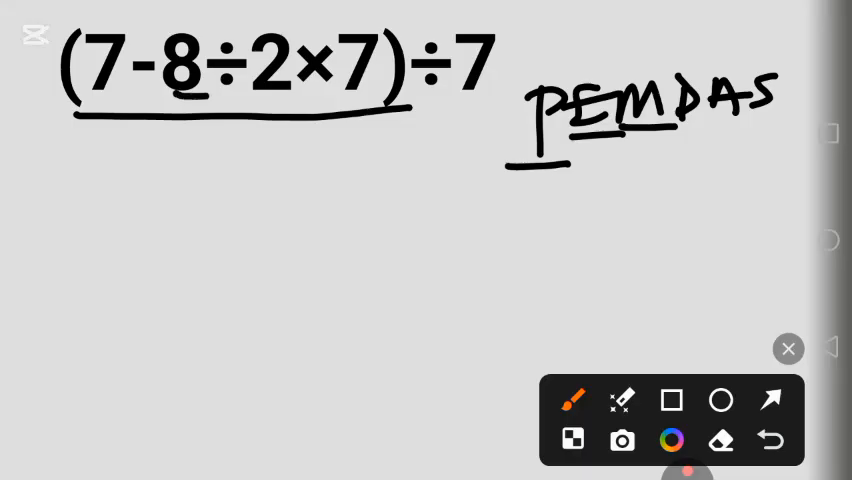
drag(210, 92, 290, 92)
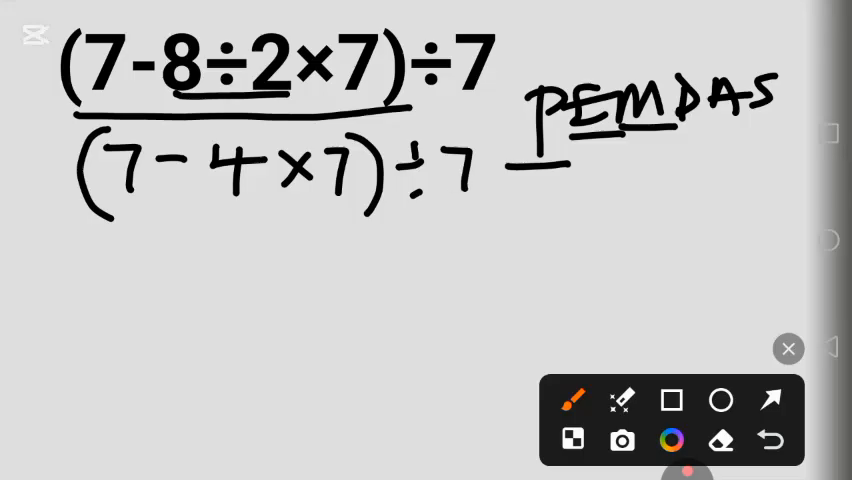
drag(214, 218, 344, 216)
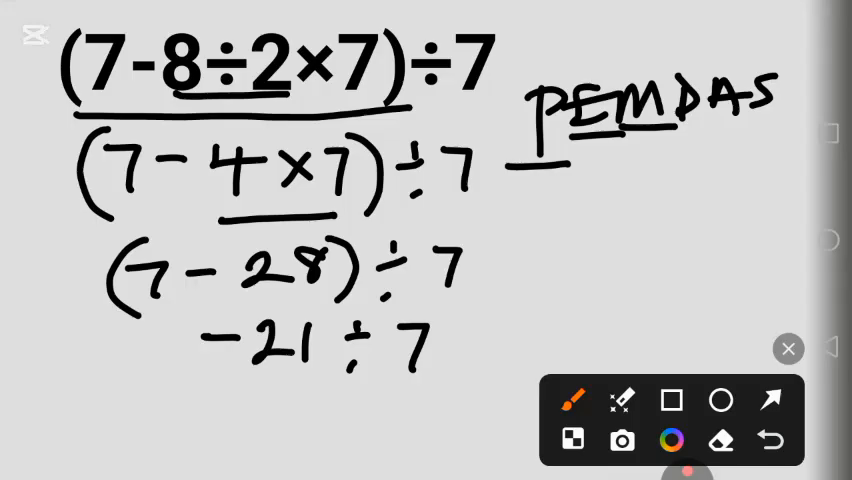
Write the final answer -3 and double-underline it beneath -21÷7.
drag(230, 410, 290, 400)
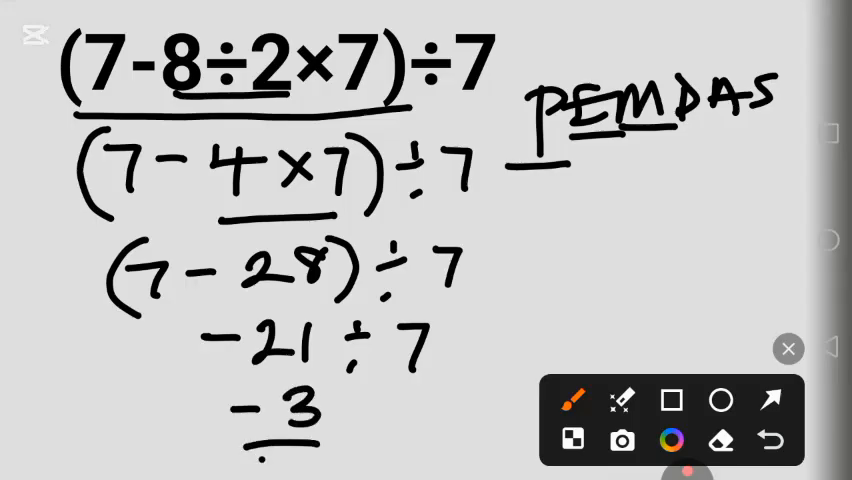
drag(240, 456, 320, 456)
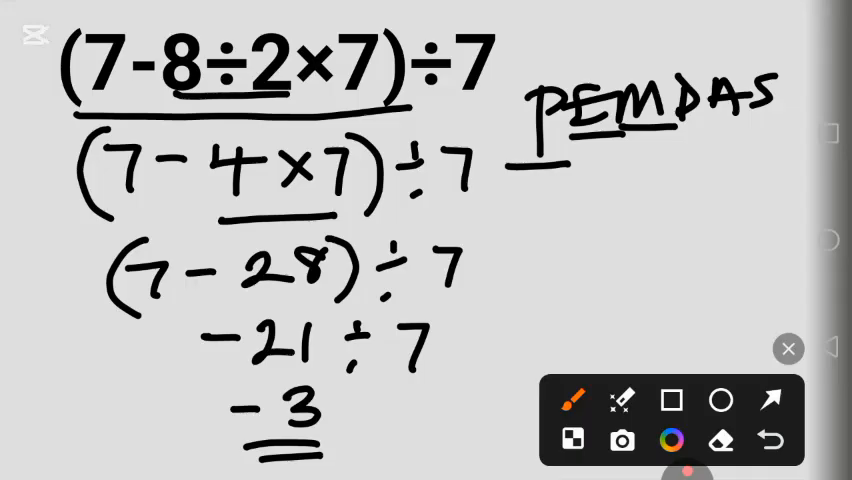